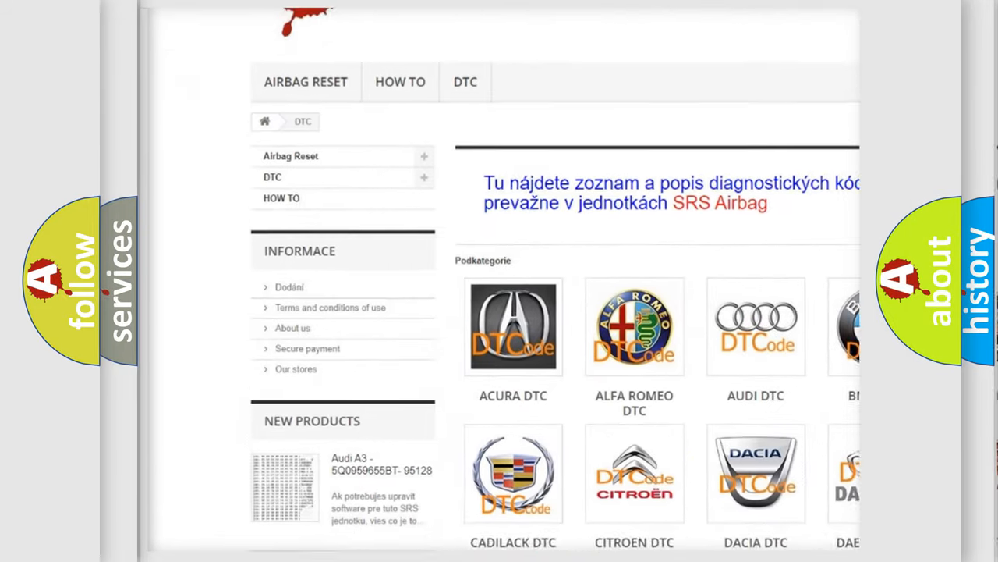
scroll(down, 3)
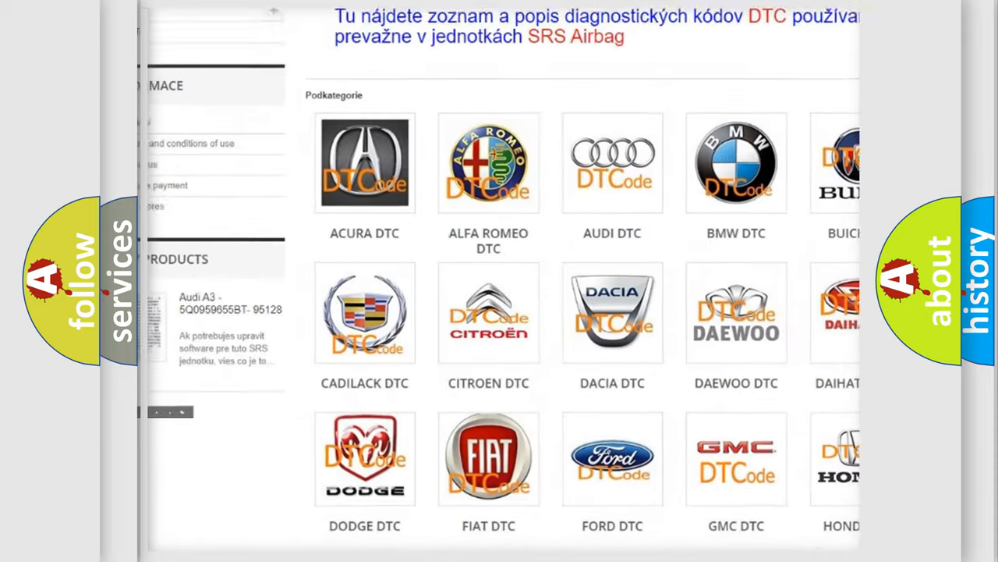
scroll(down, 3)
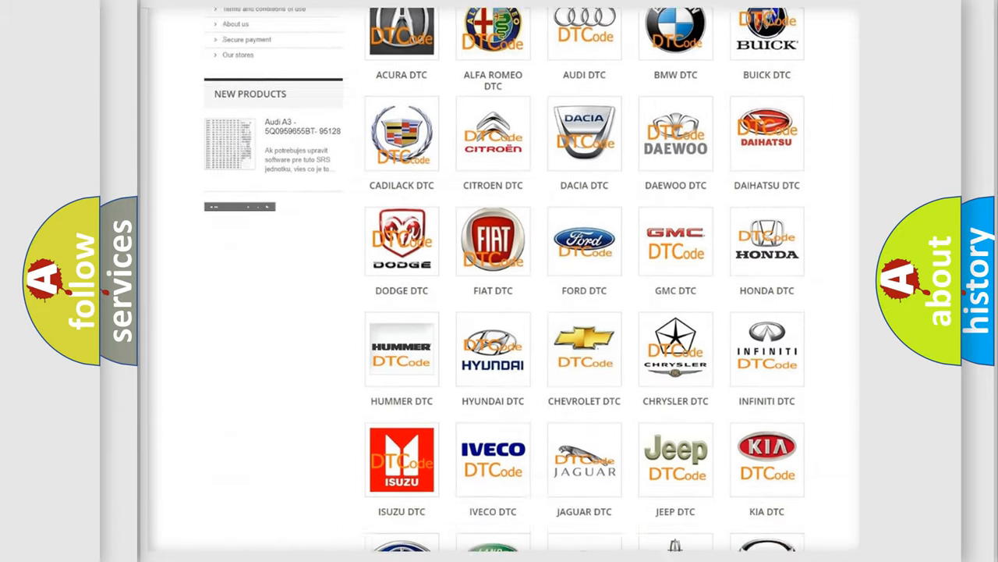
scroll(down, 3)
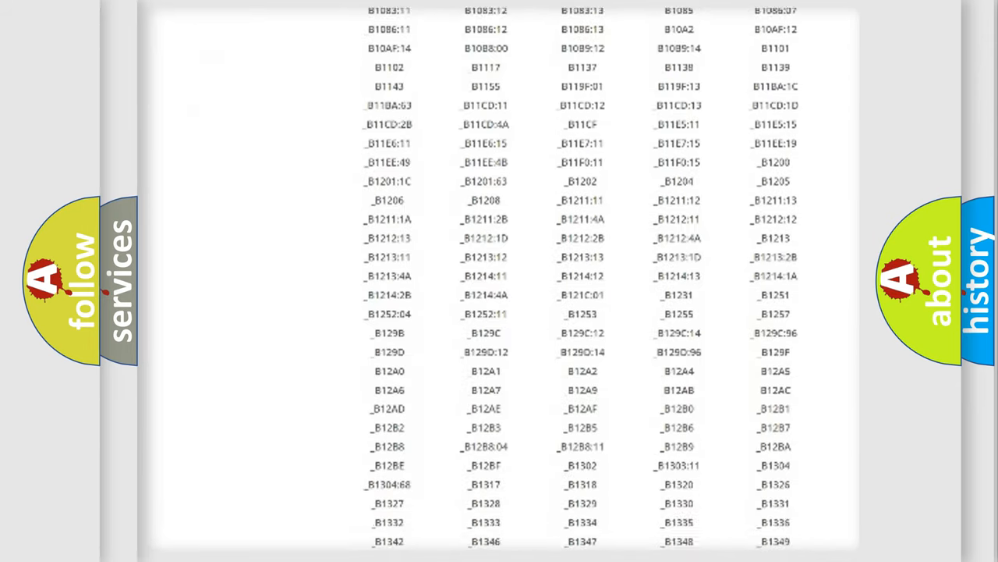
scroll(down, 3)
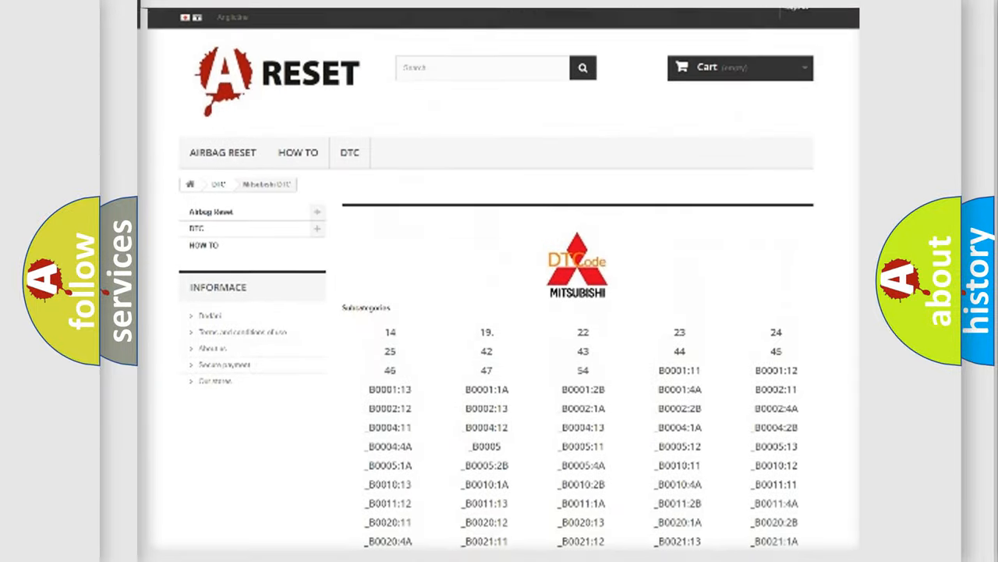
scroll(up, 3)
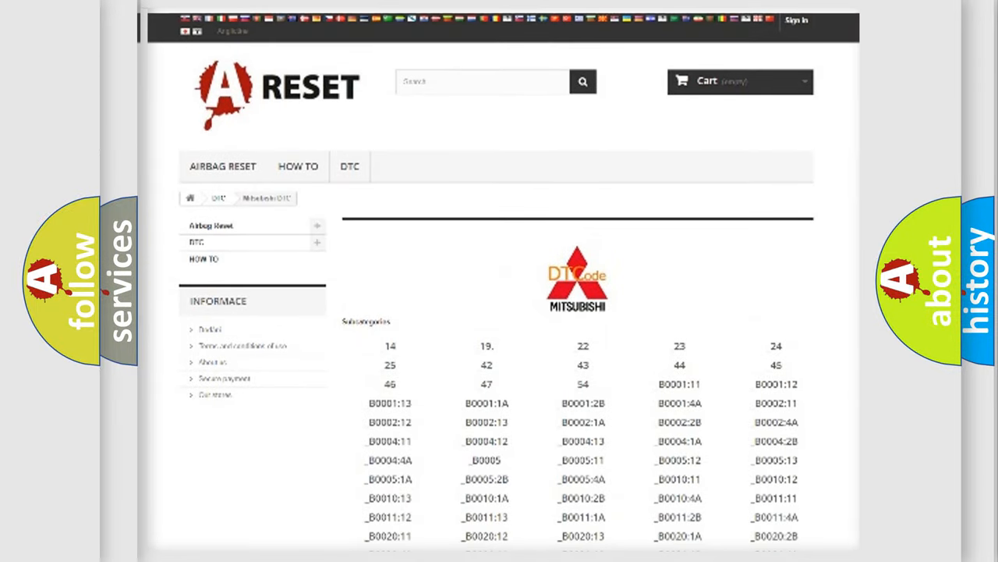